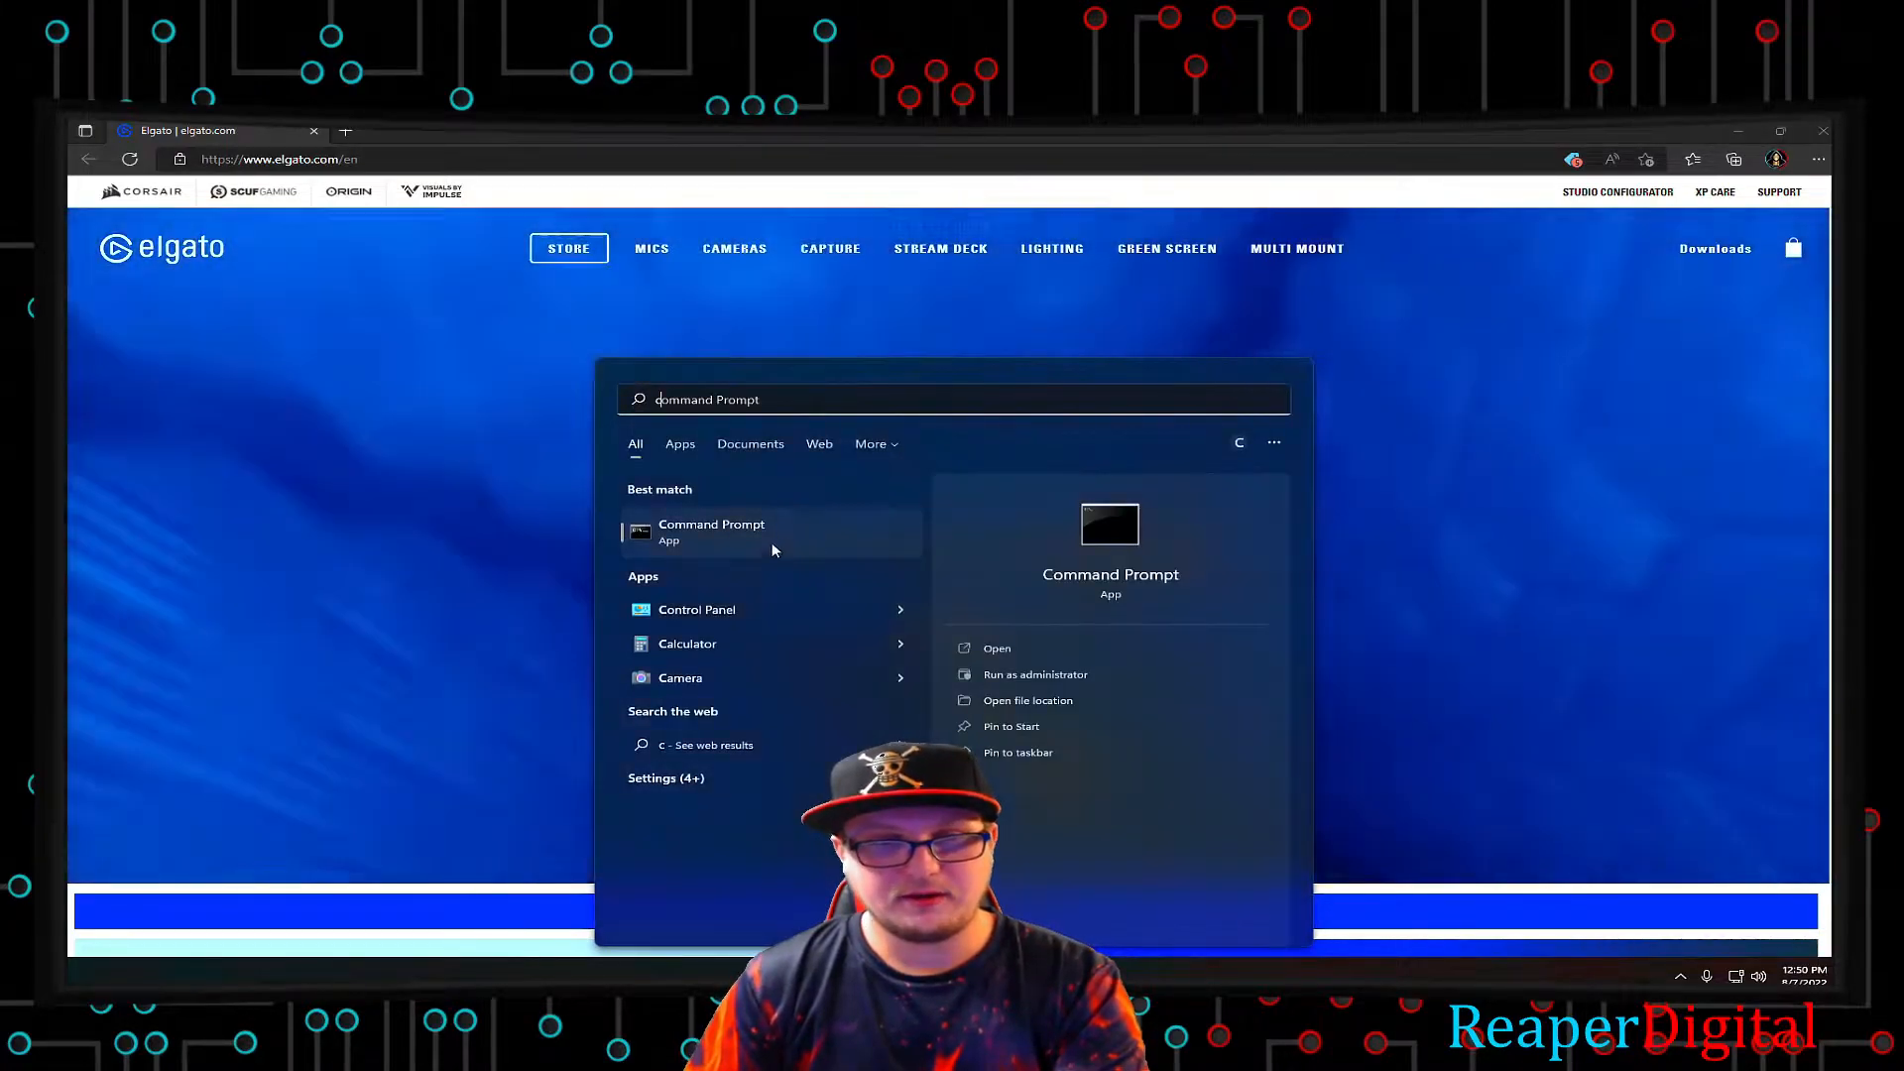
Step: Open the Control Panel's list of installed programs
{"action": "left_click", "coordinate": [697, 608]}
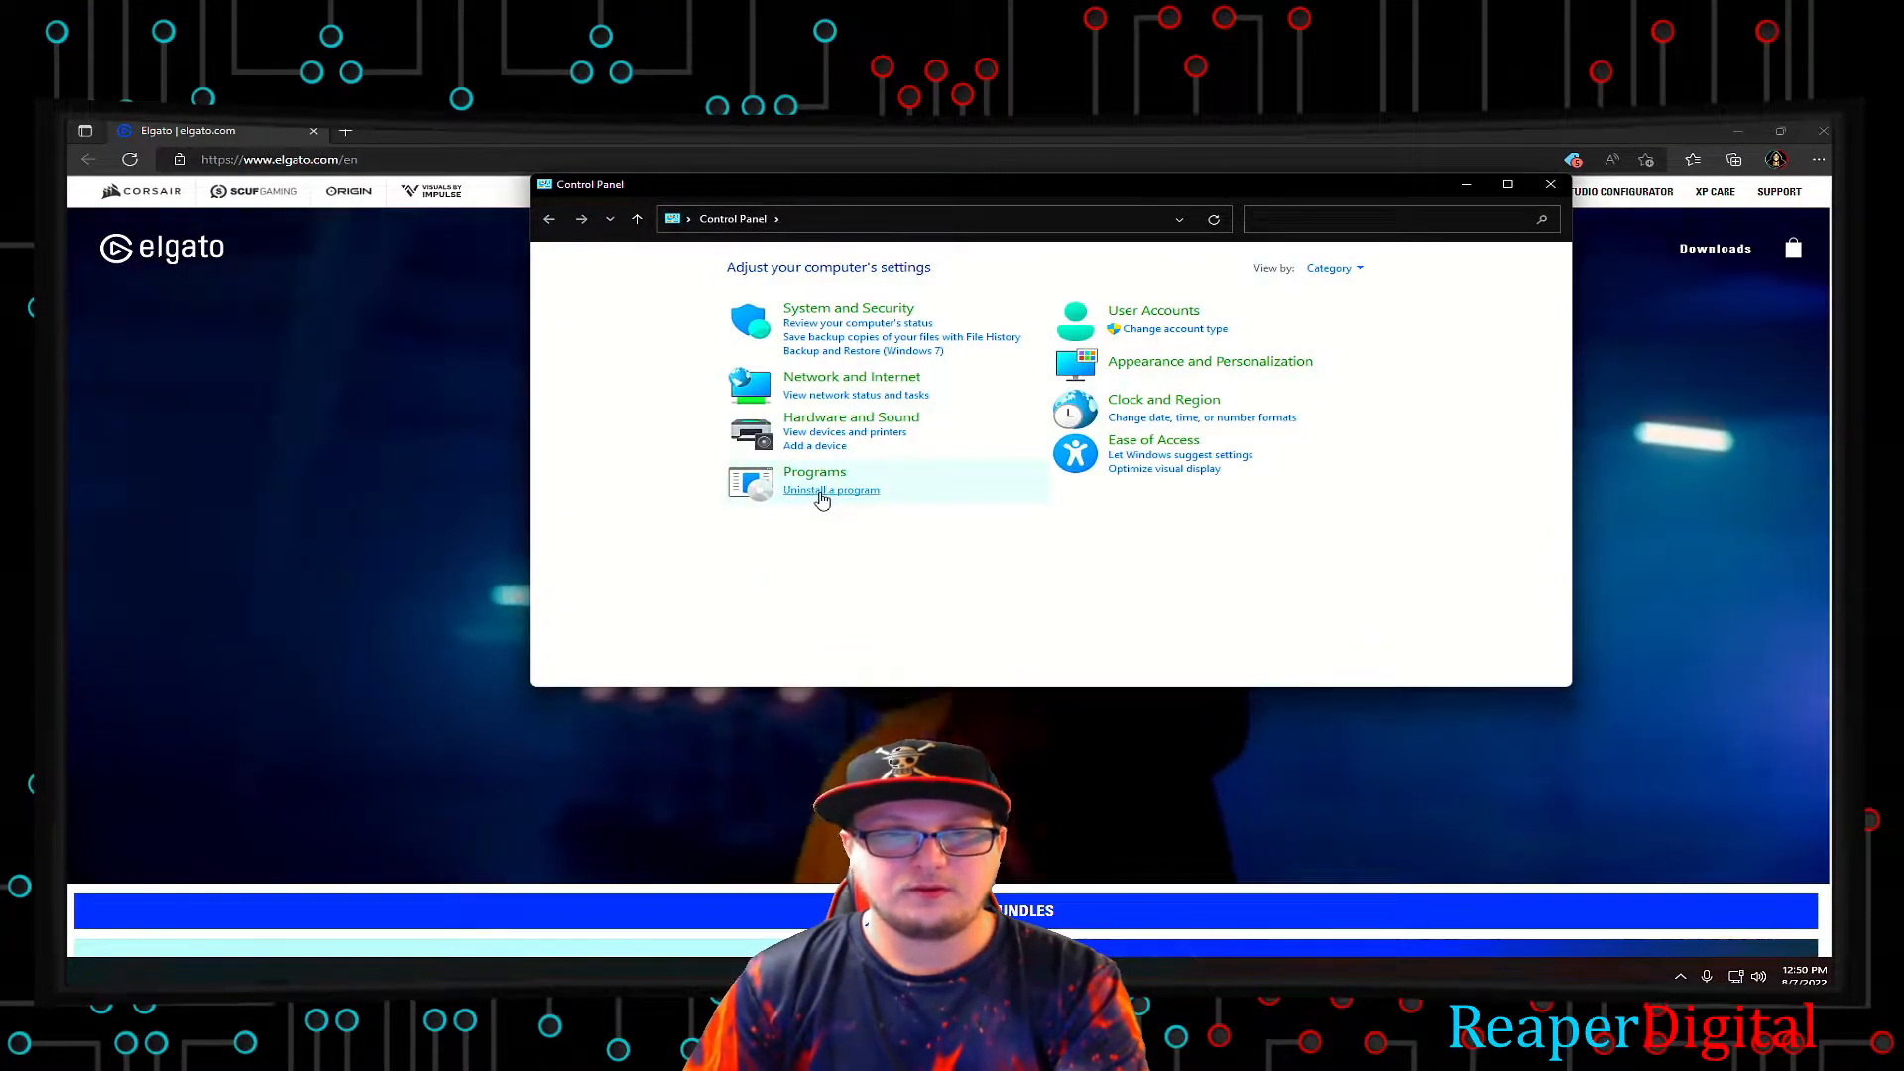
{"action": "left_click", "coordinate": [831, 488]}
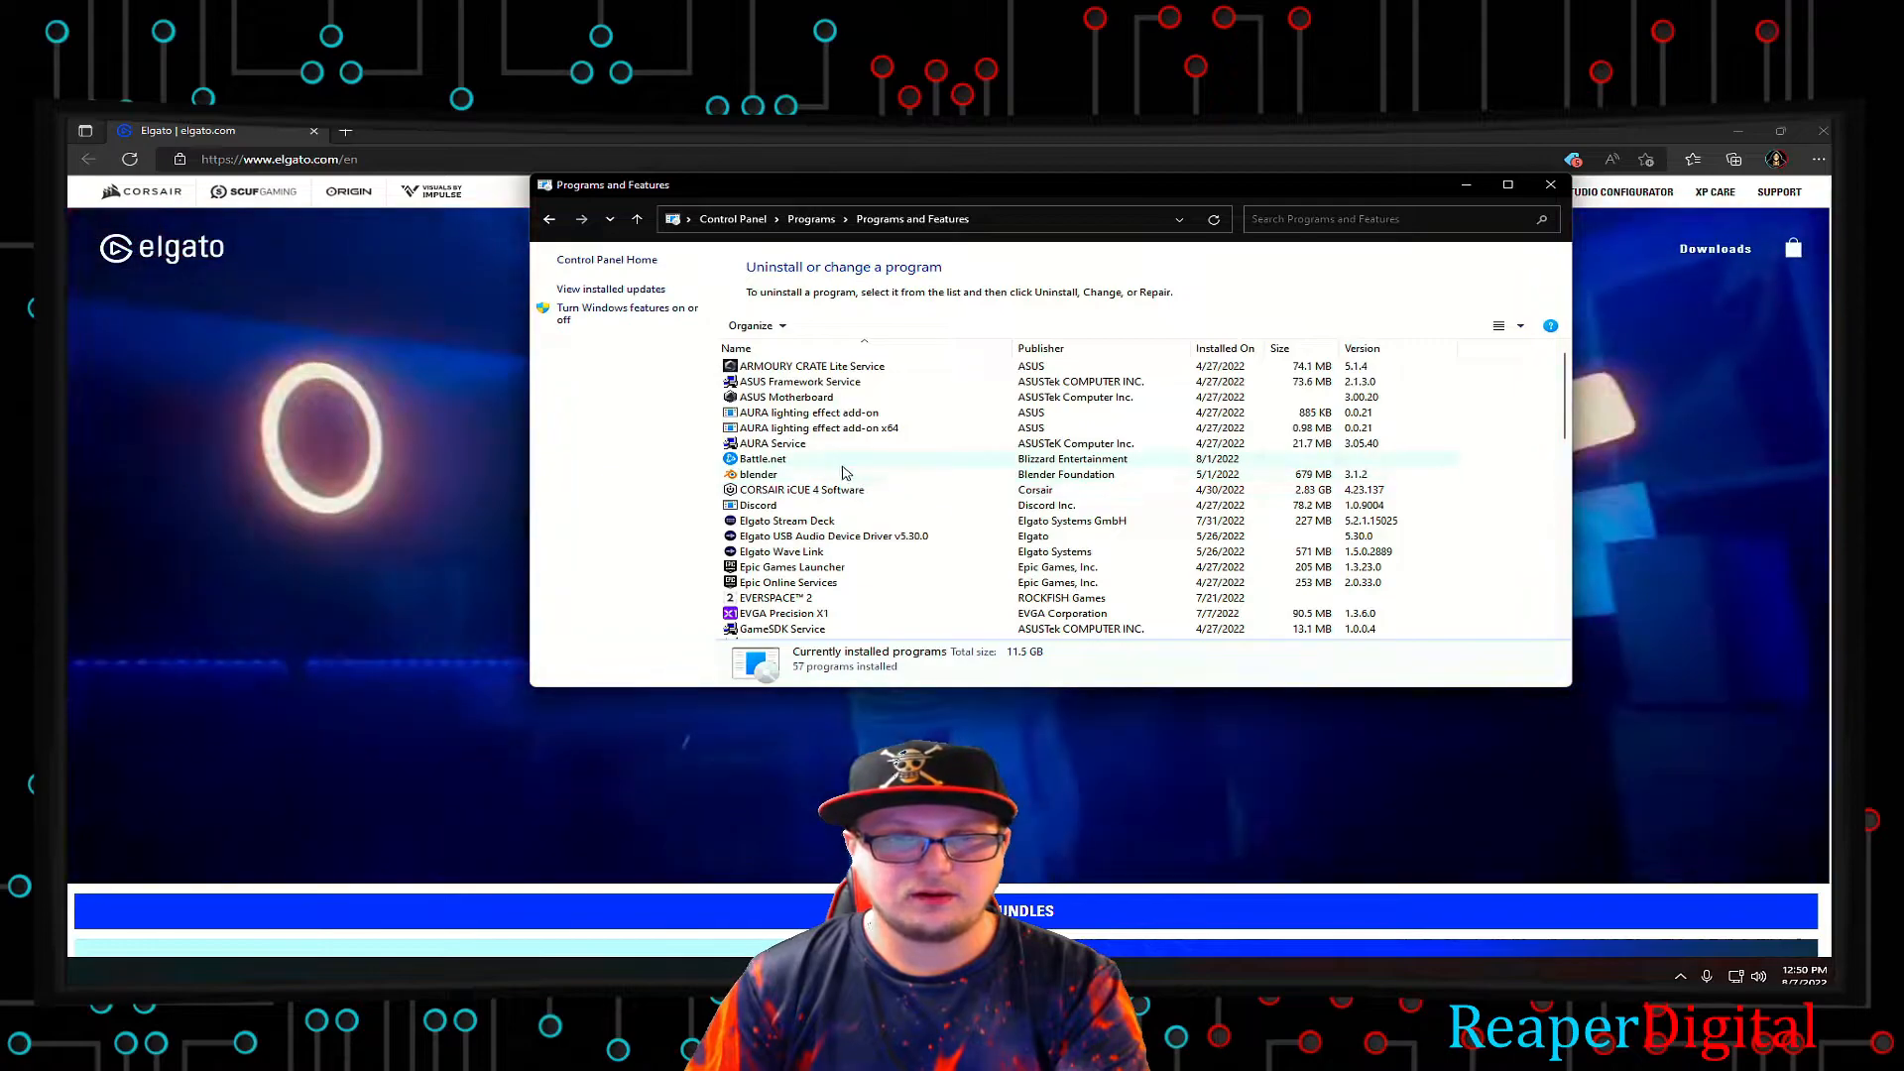
{"action": "left_click", "coordinate": [785, 519]}
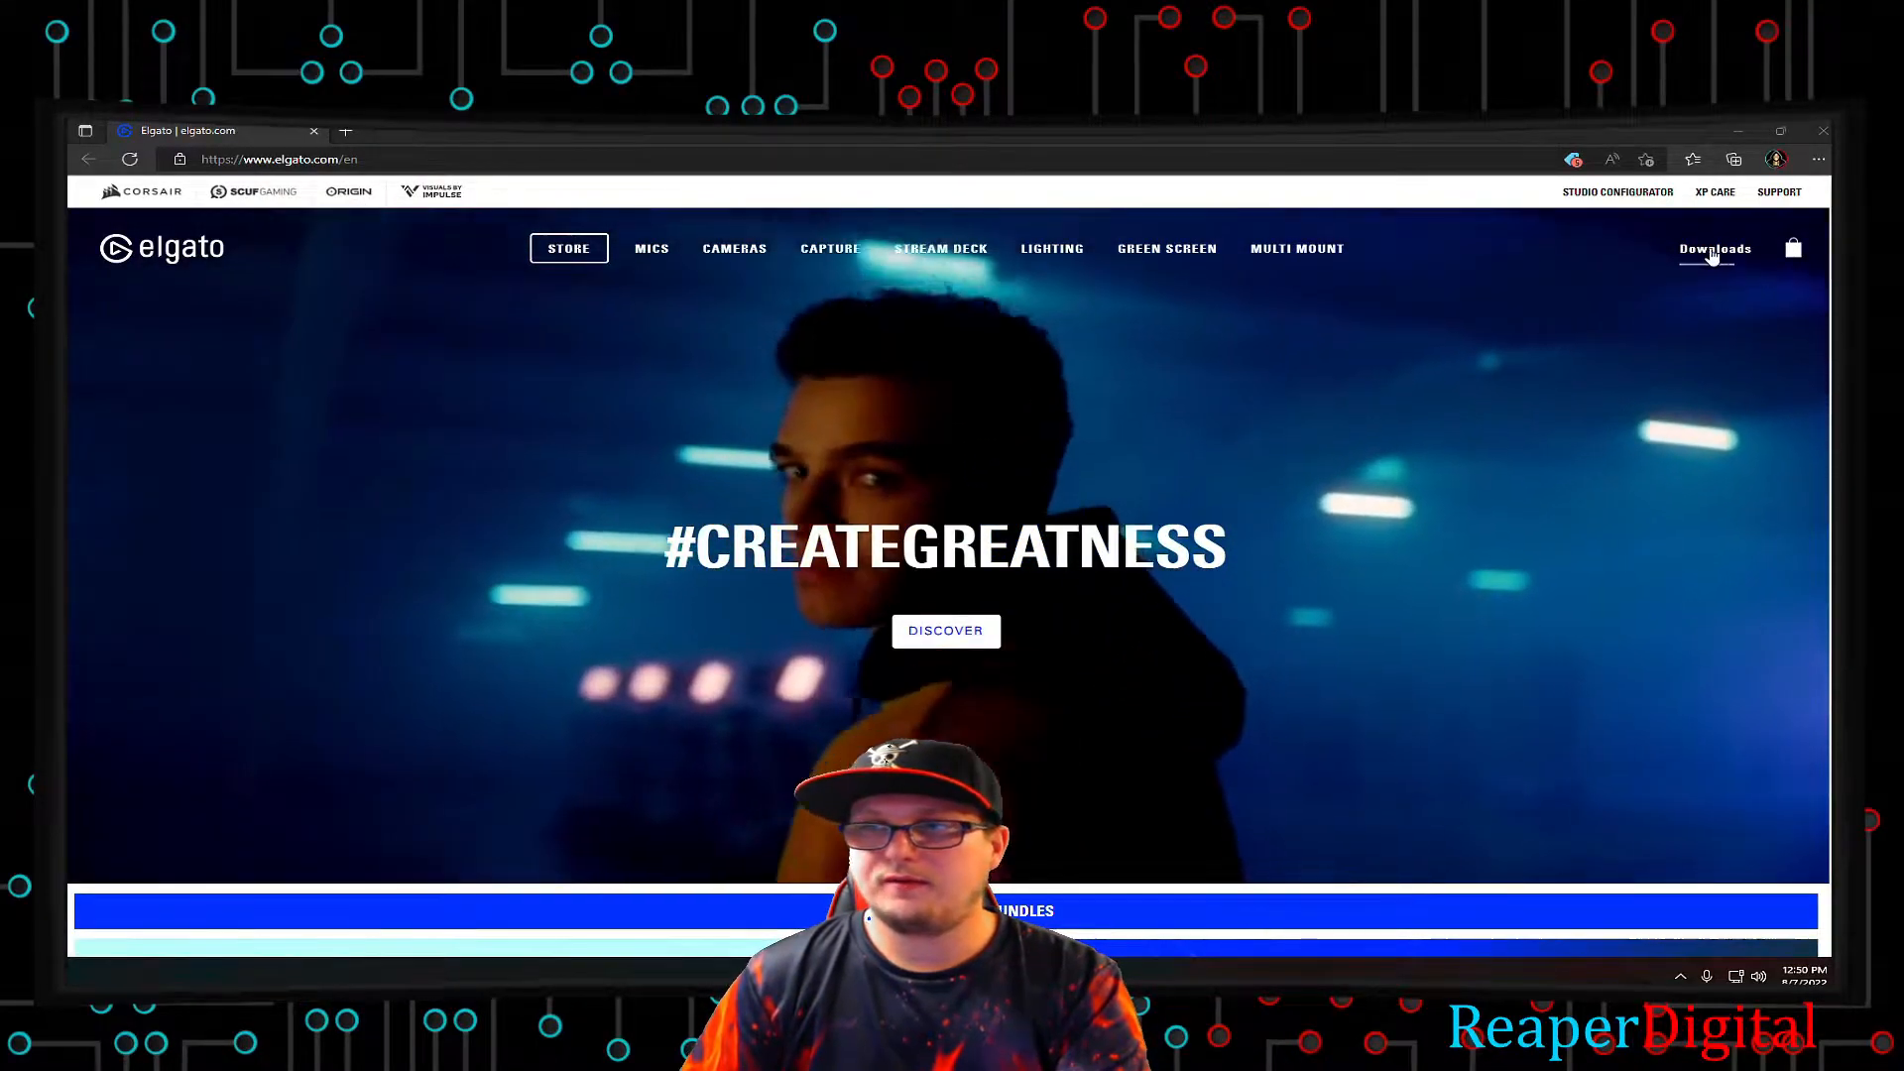
Step: On Elgato's downloads page, select Stream Deck and get the Windows 5.3.1 installer
{"action": "left_click", "coordinate": [1714, 249]}
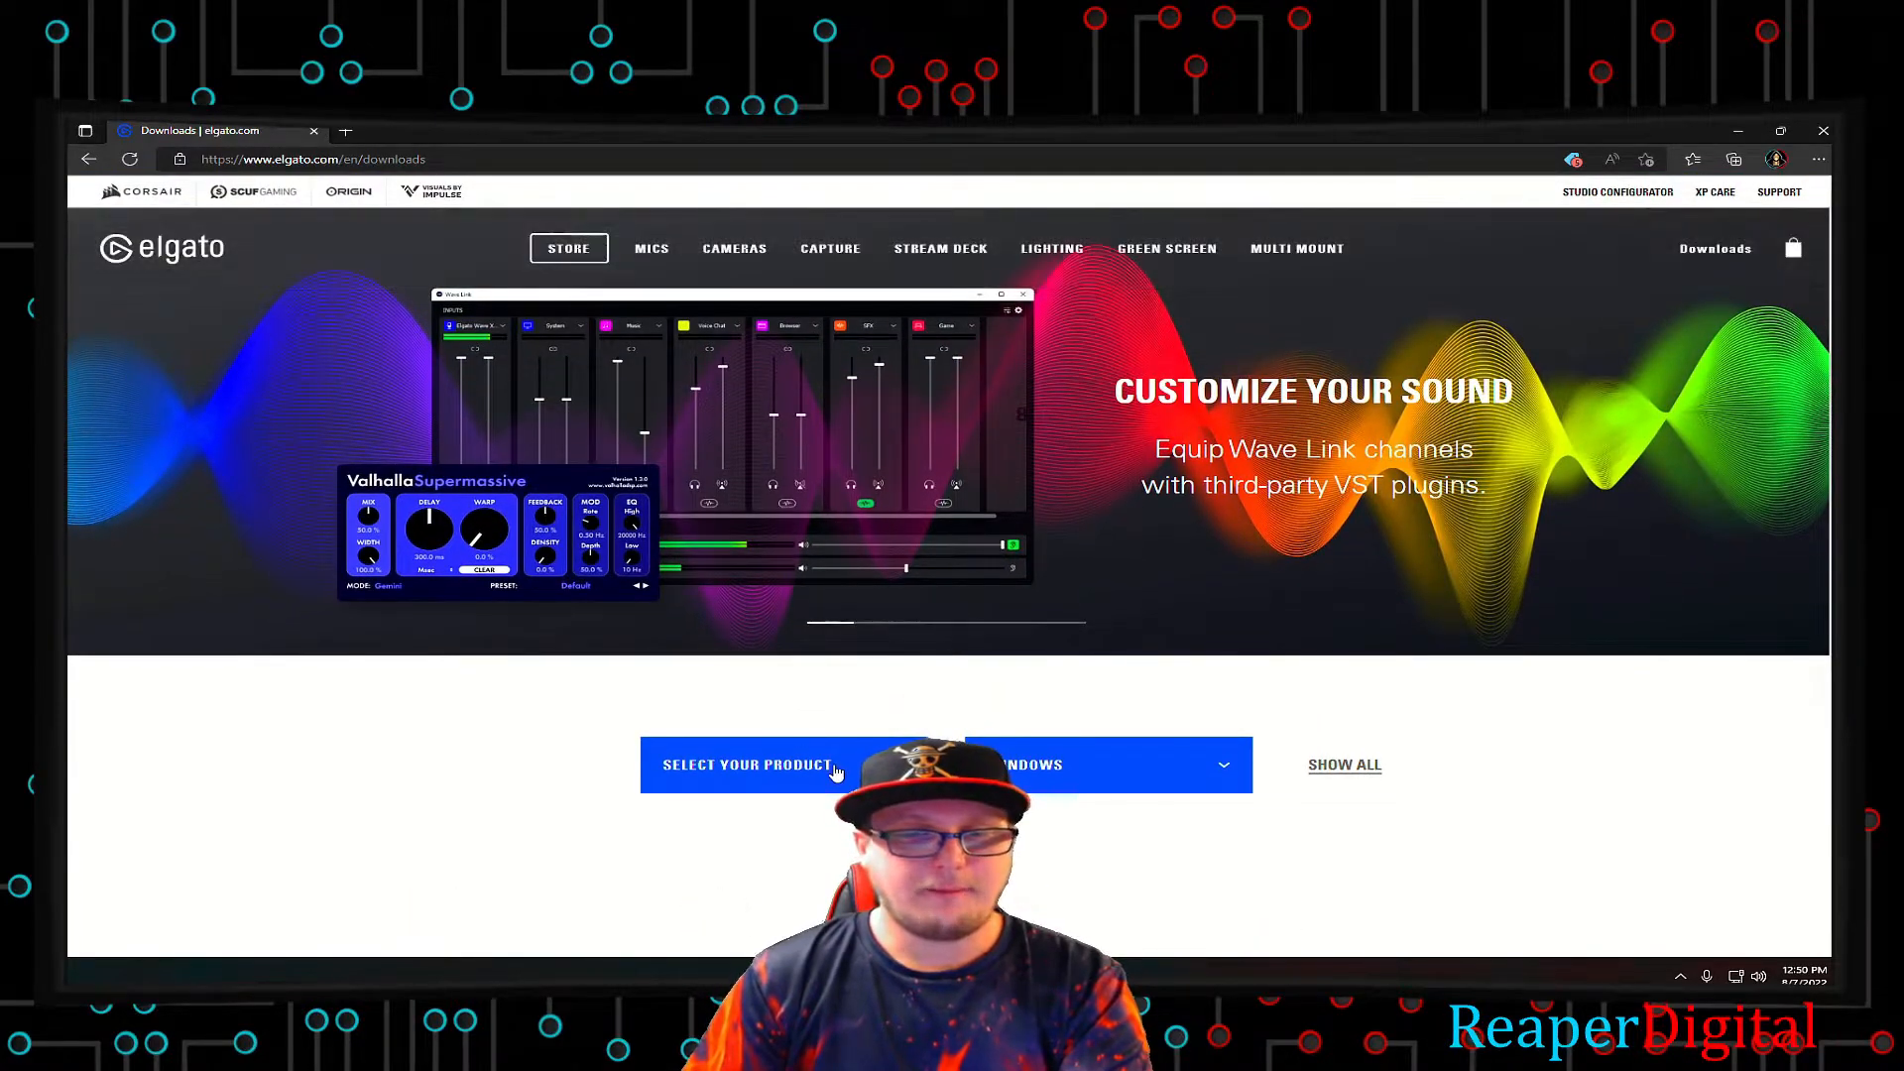
{"action": "left_click", "coordinate": [750, 764]}
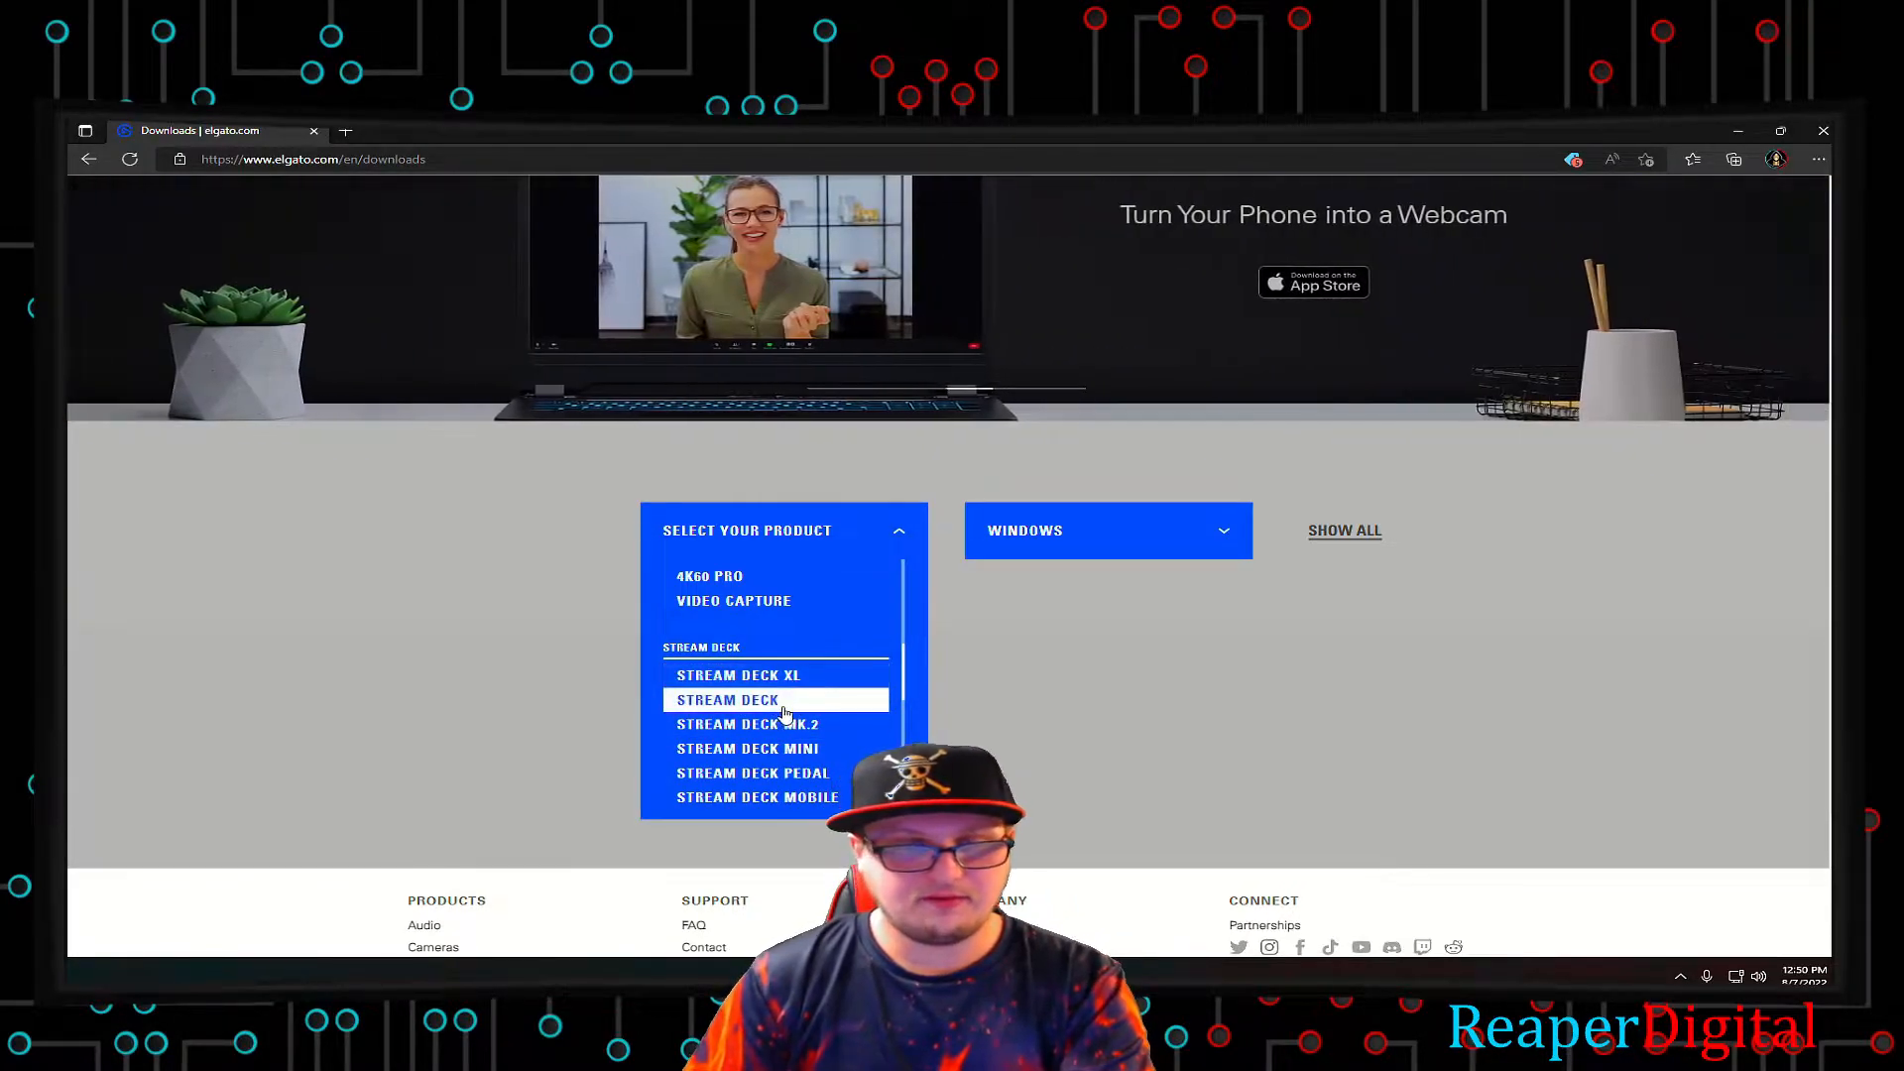
{"action": "left_click", "coordinate": [729, 698]}
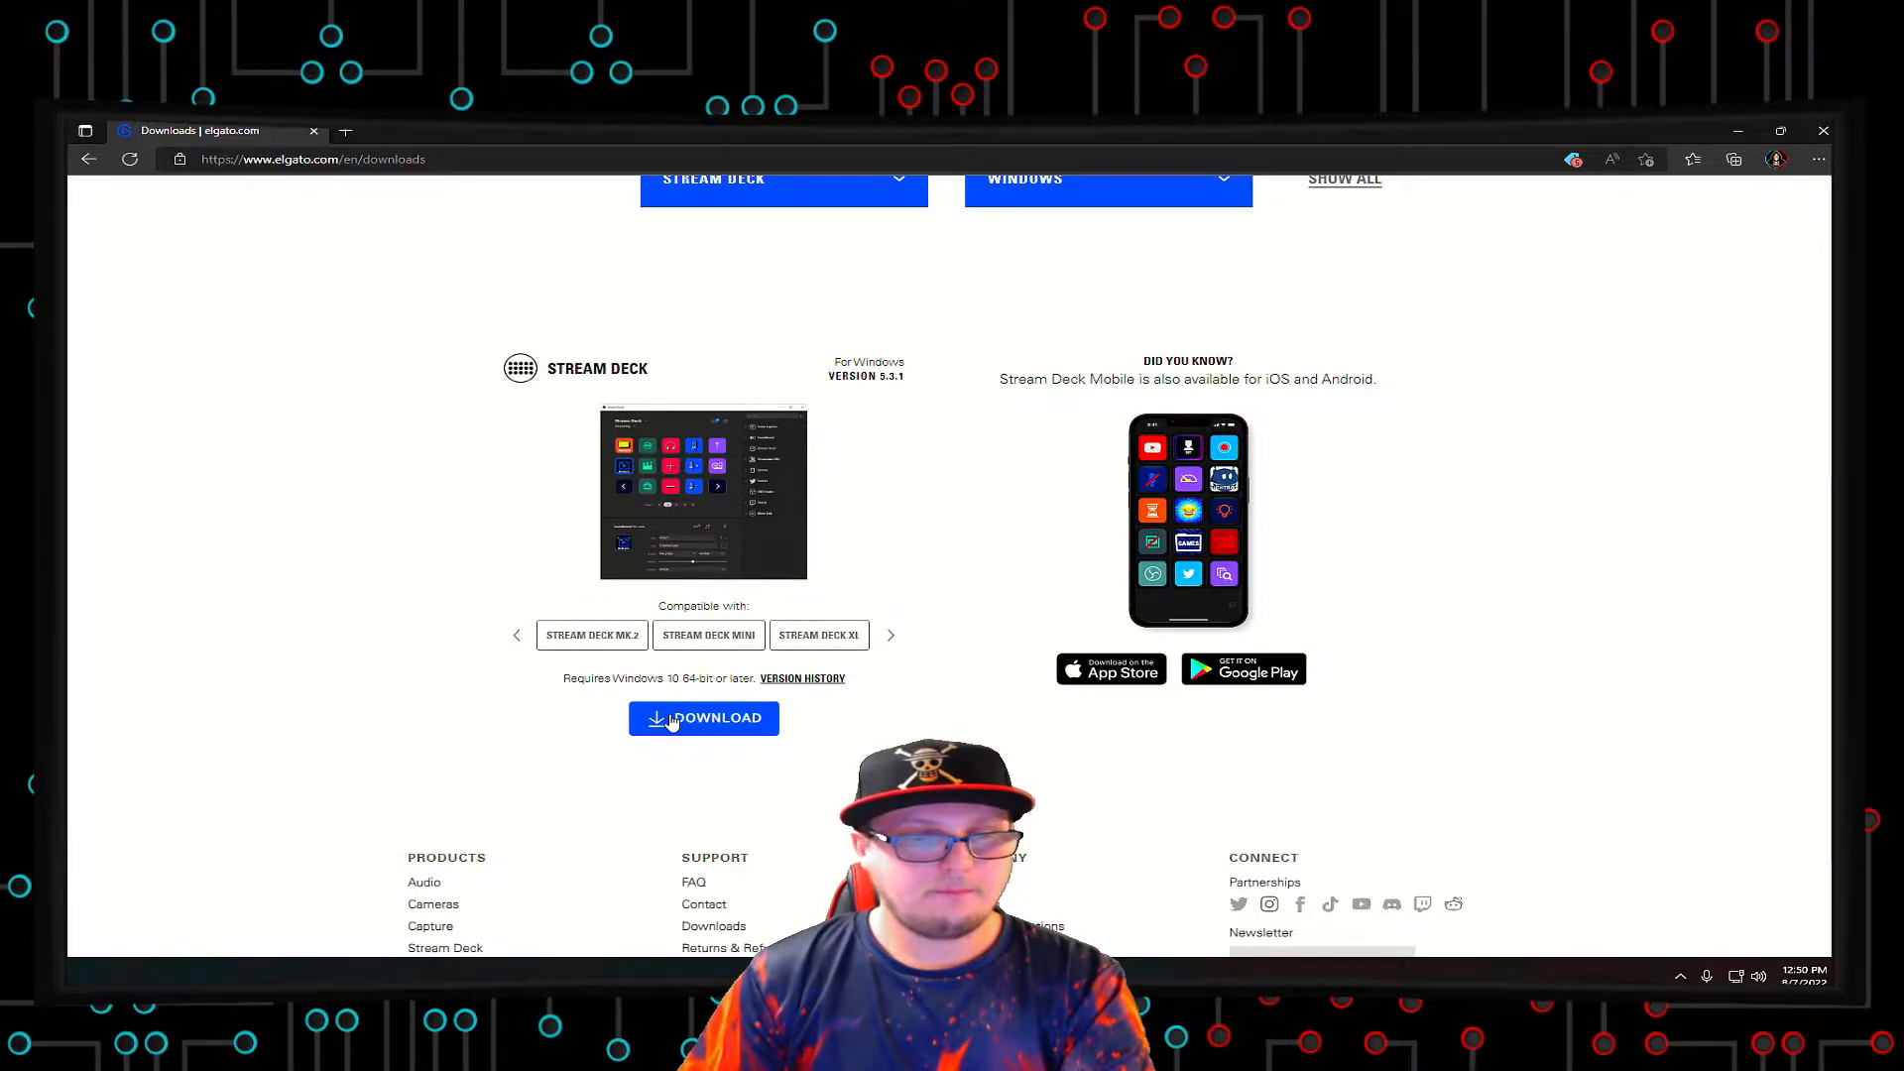
{"action": "left_click", "coordinate": [703, 718]}
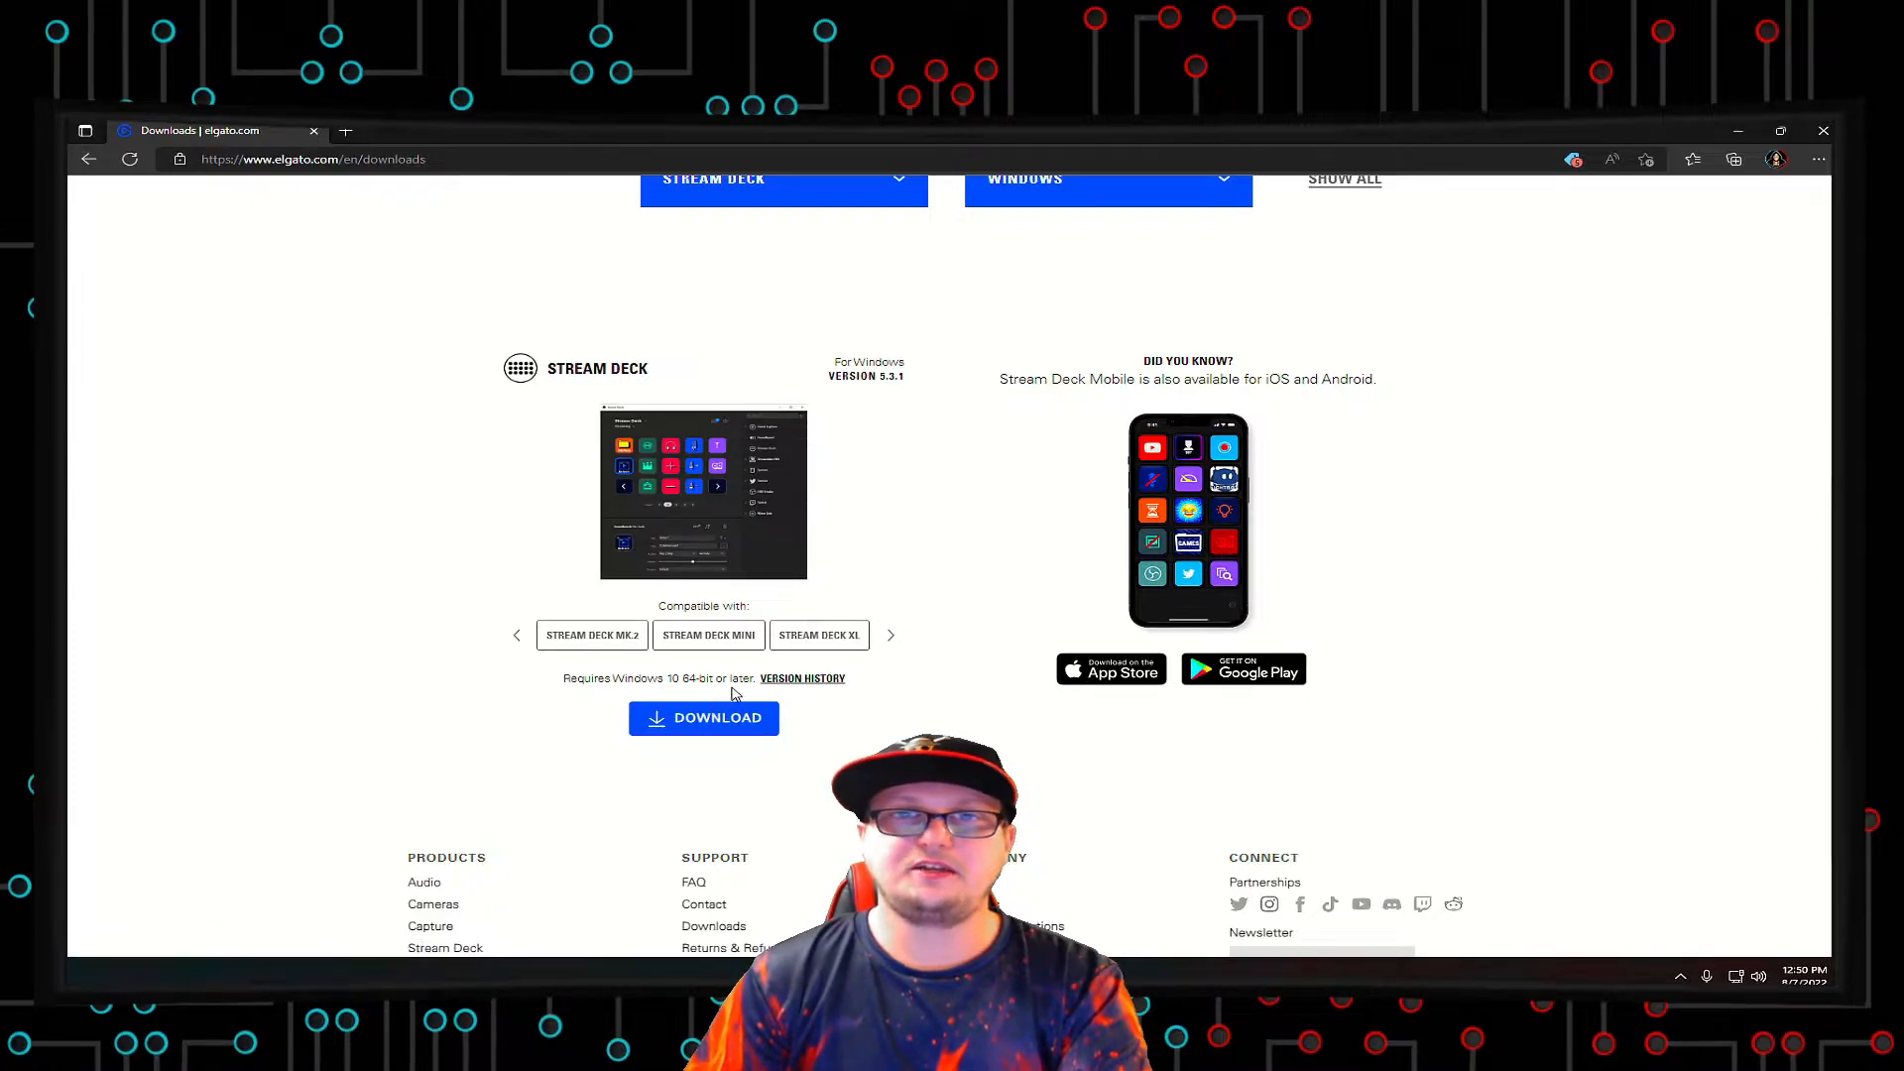
{"action": "mouse_move", "coordinate": [802, 677]}
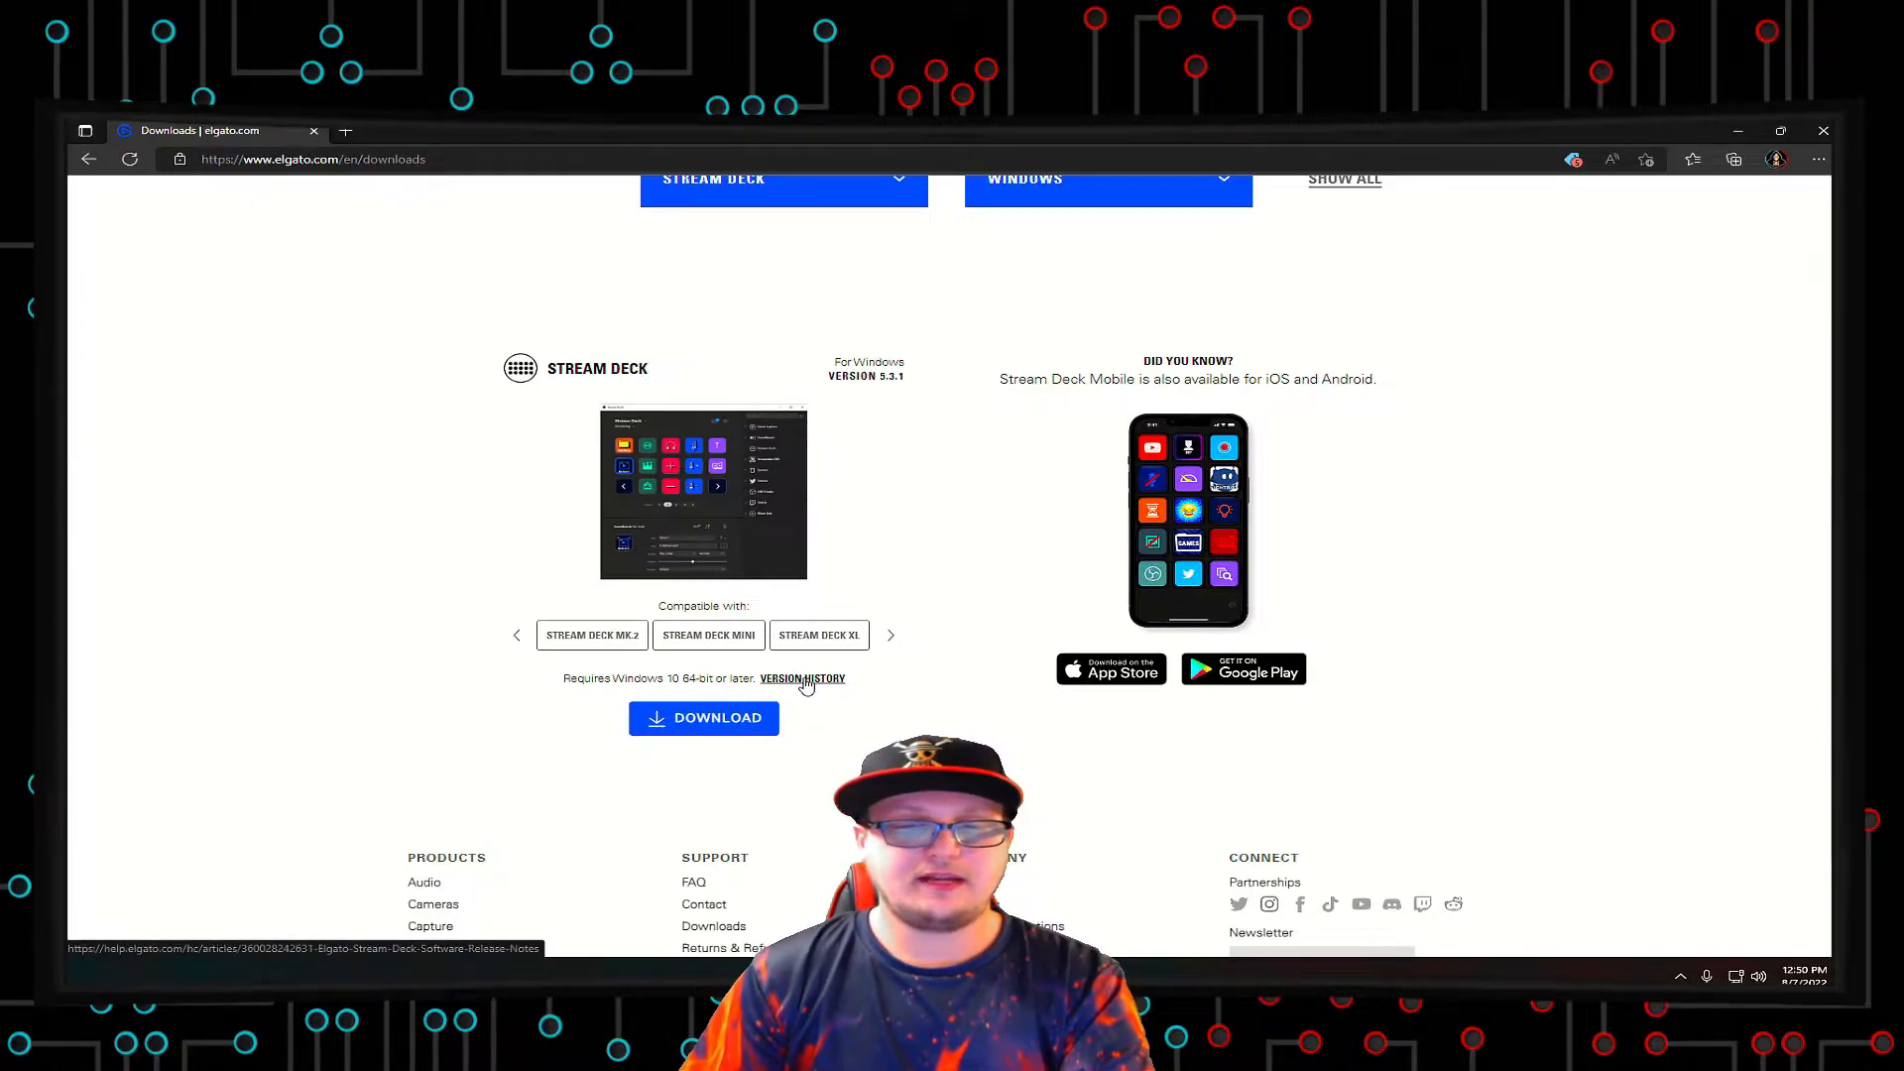
Step: Open Stream Deck Version History and scroll through the version 5.3 release notes
{"action": "left_click", "coordinate": [801, 677]}
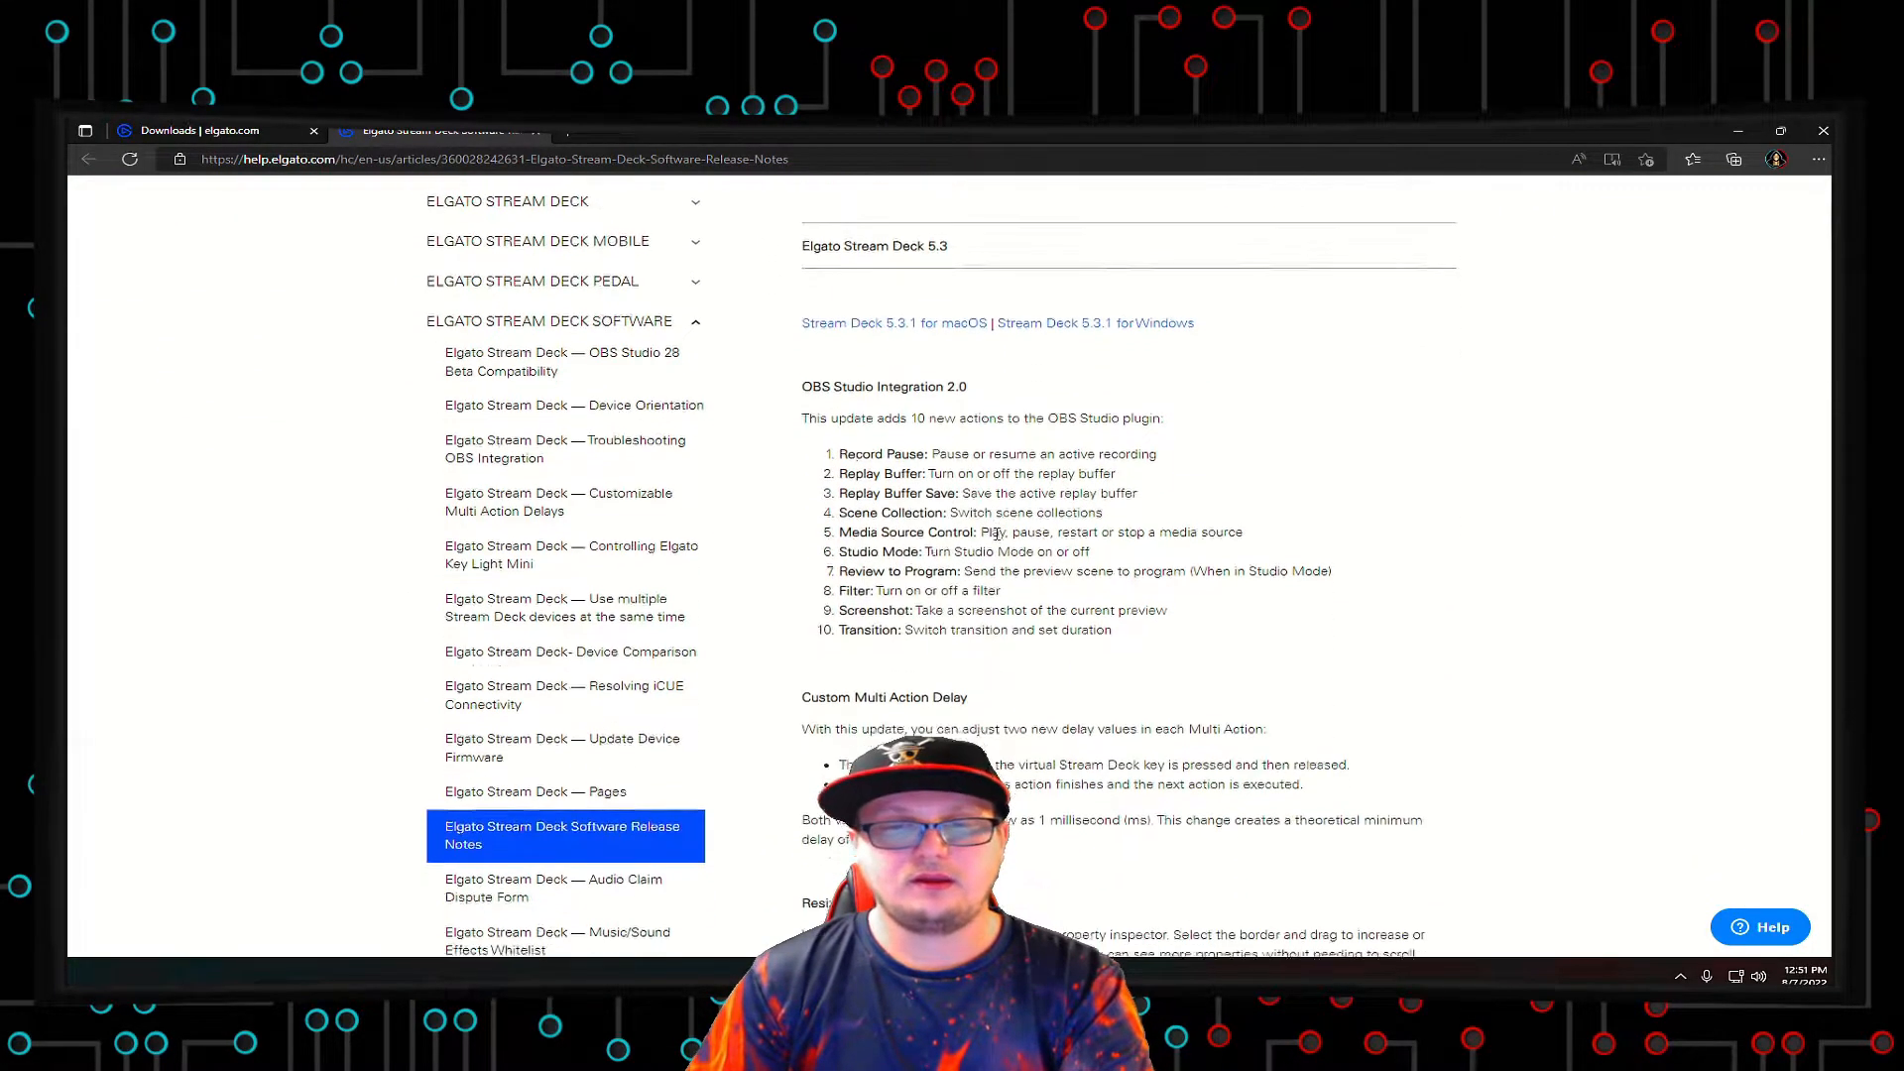
{"action": "scroll", "scroll_direction": "down", "scroll_amount": 3}
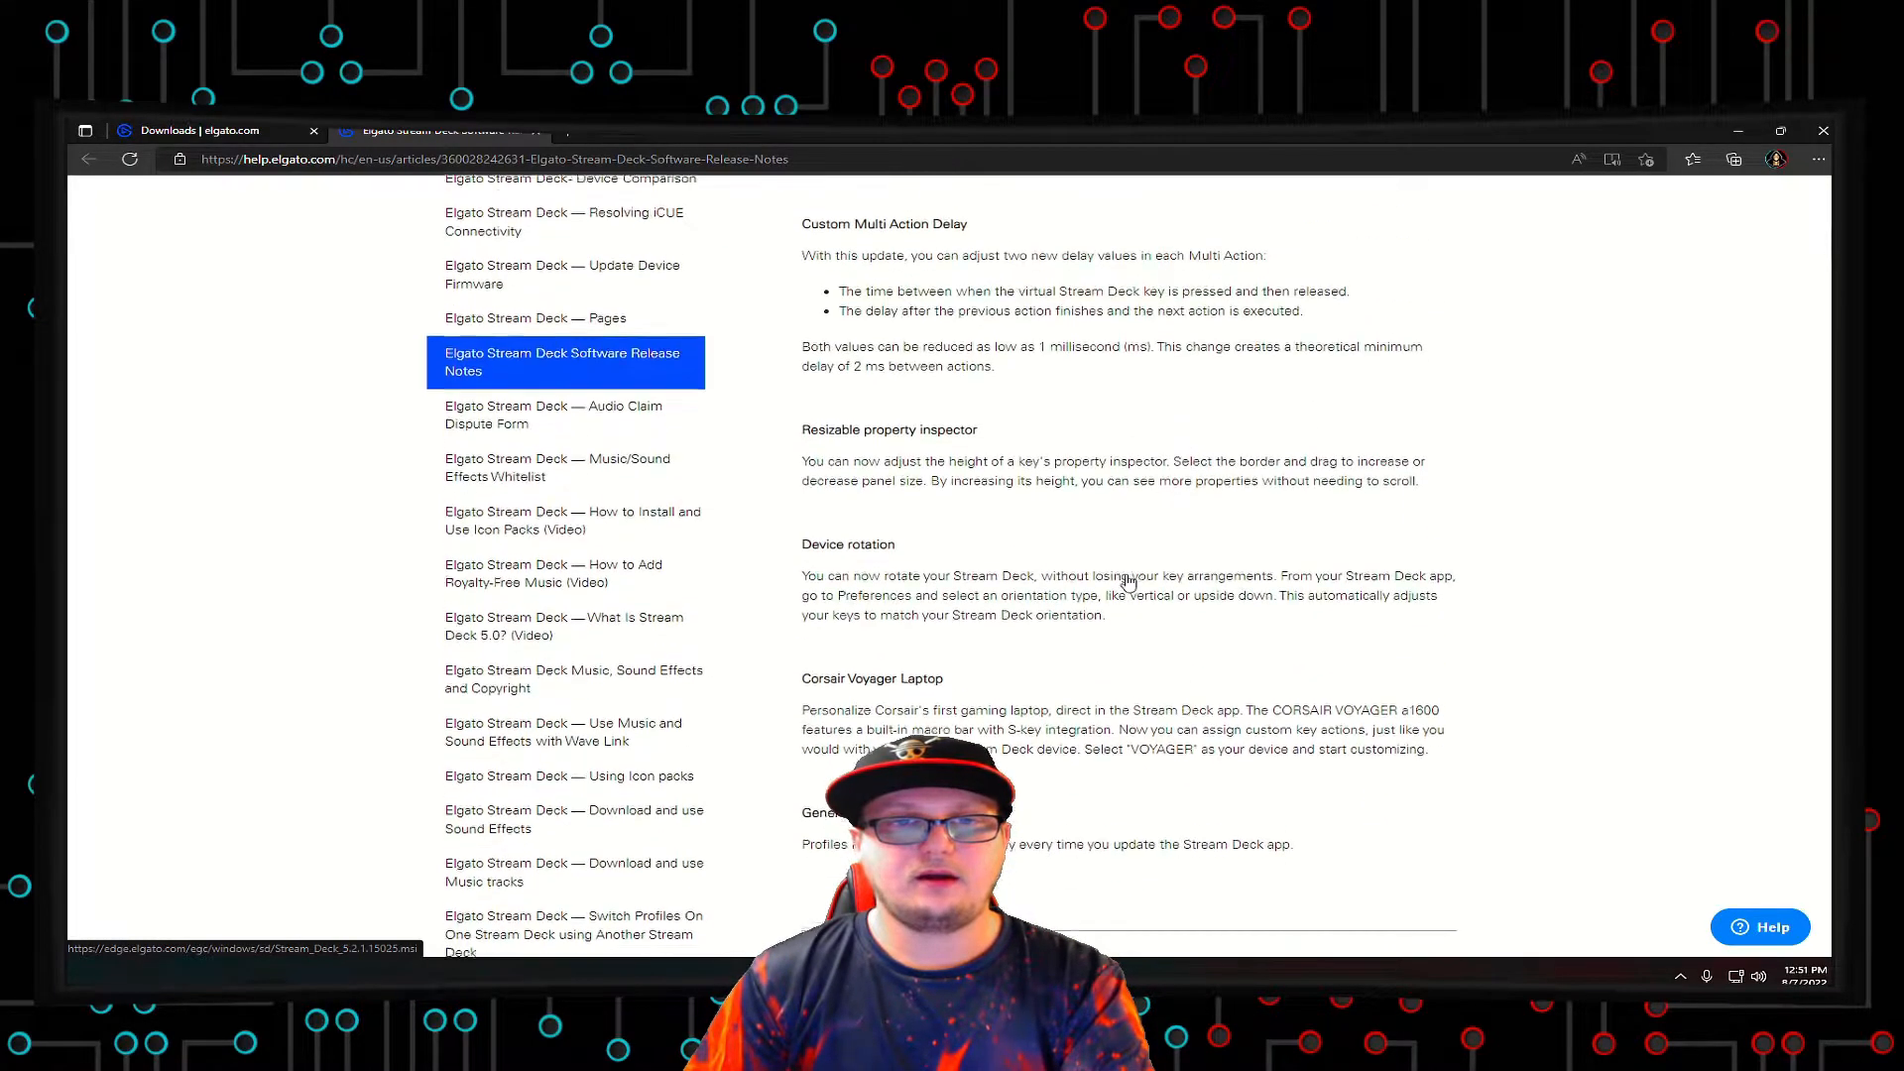
{"action": "scroll", "scroll_direction": "up", "scroll_amount": 3}
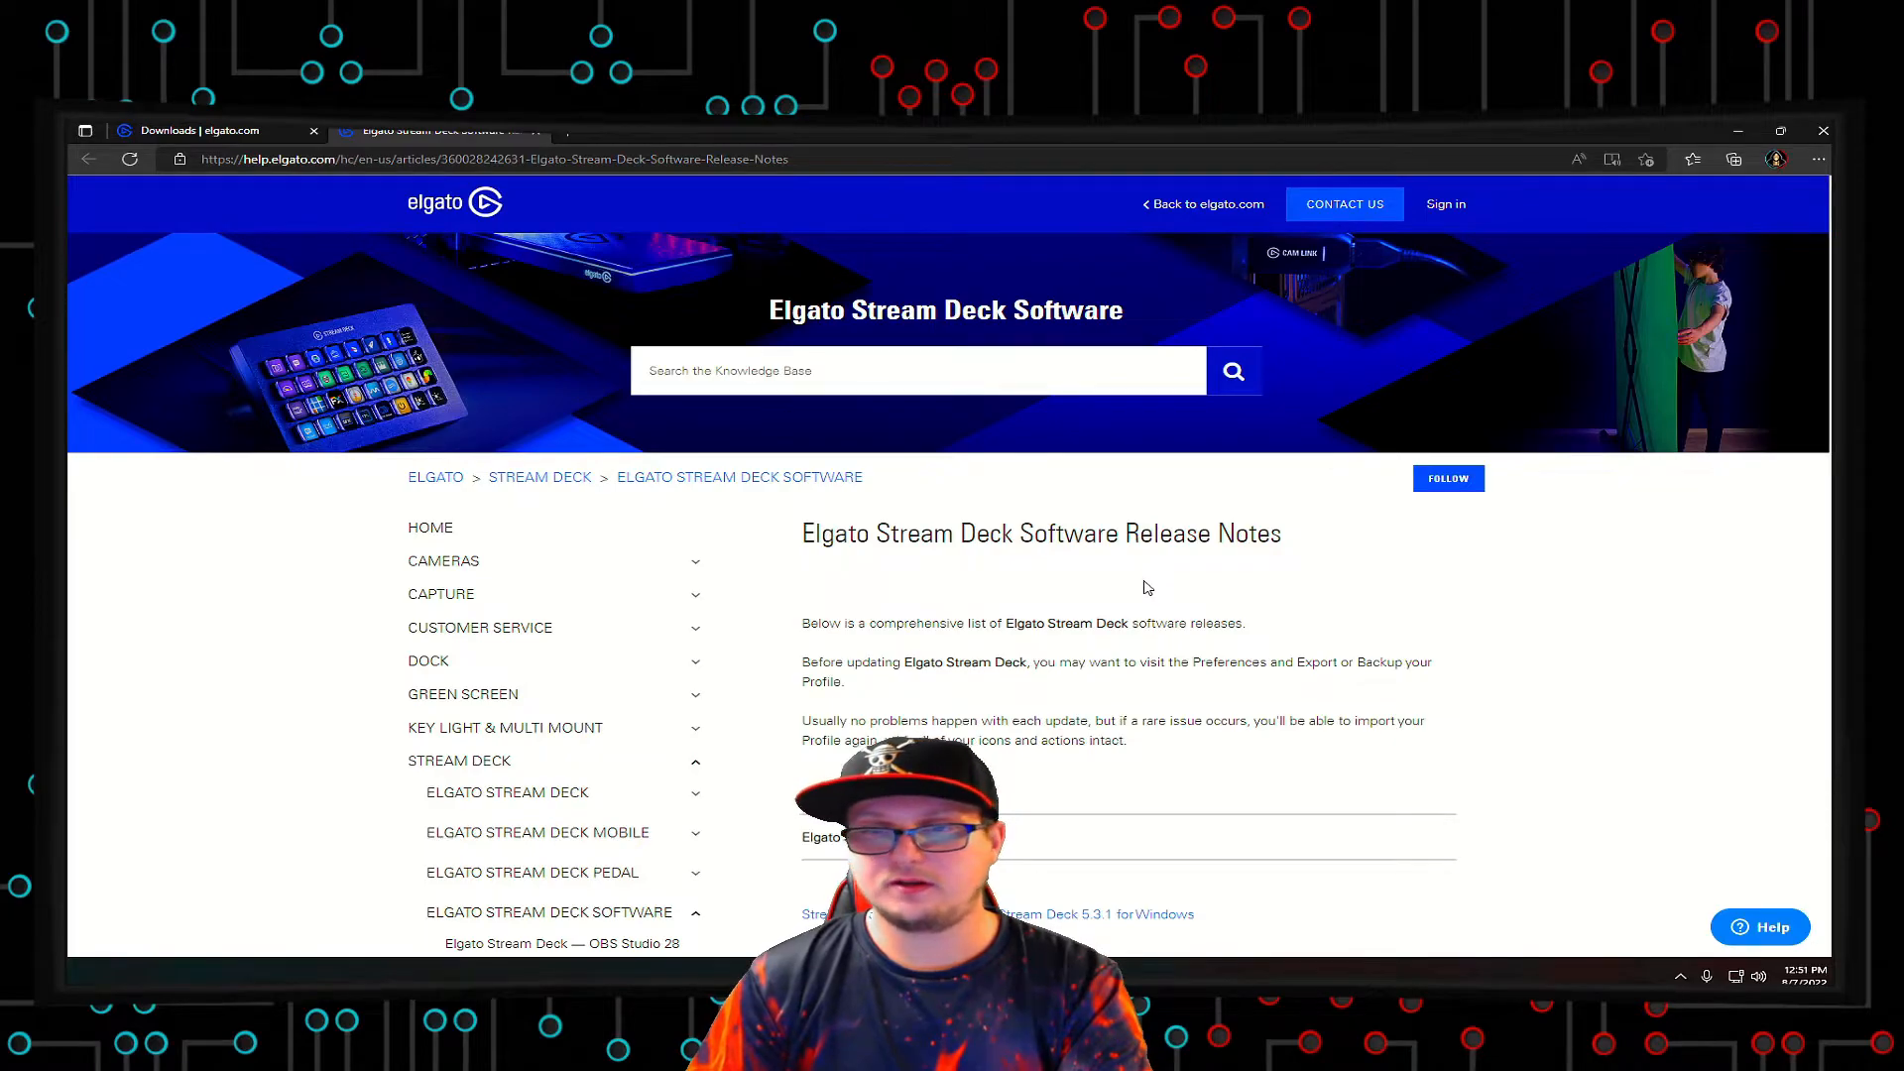
{"action": "mouse_move", "coordinate": [1066, 623]}
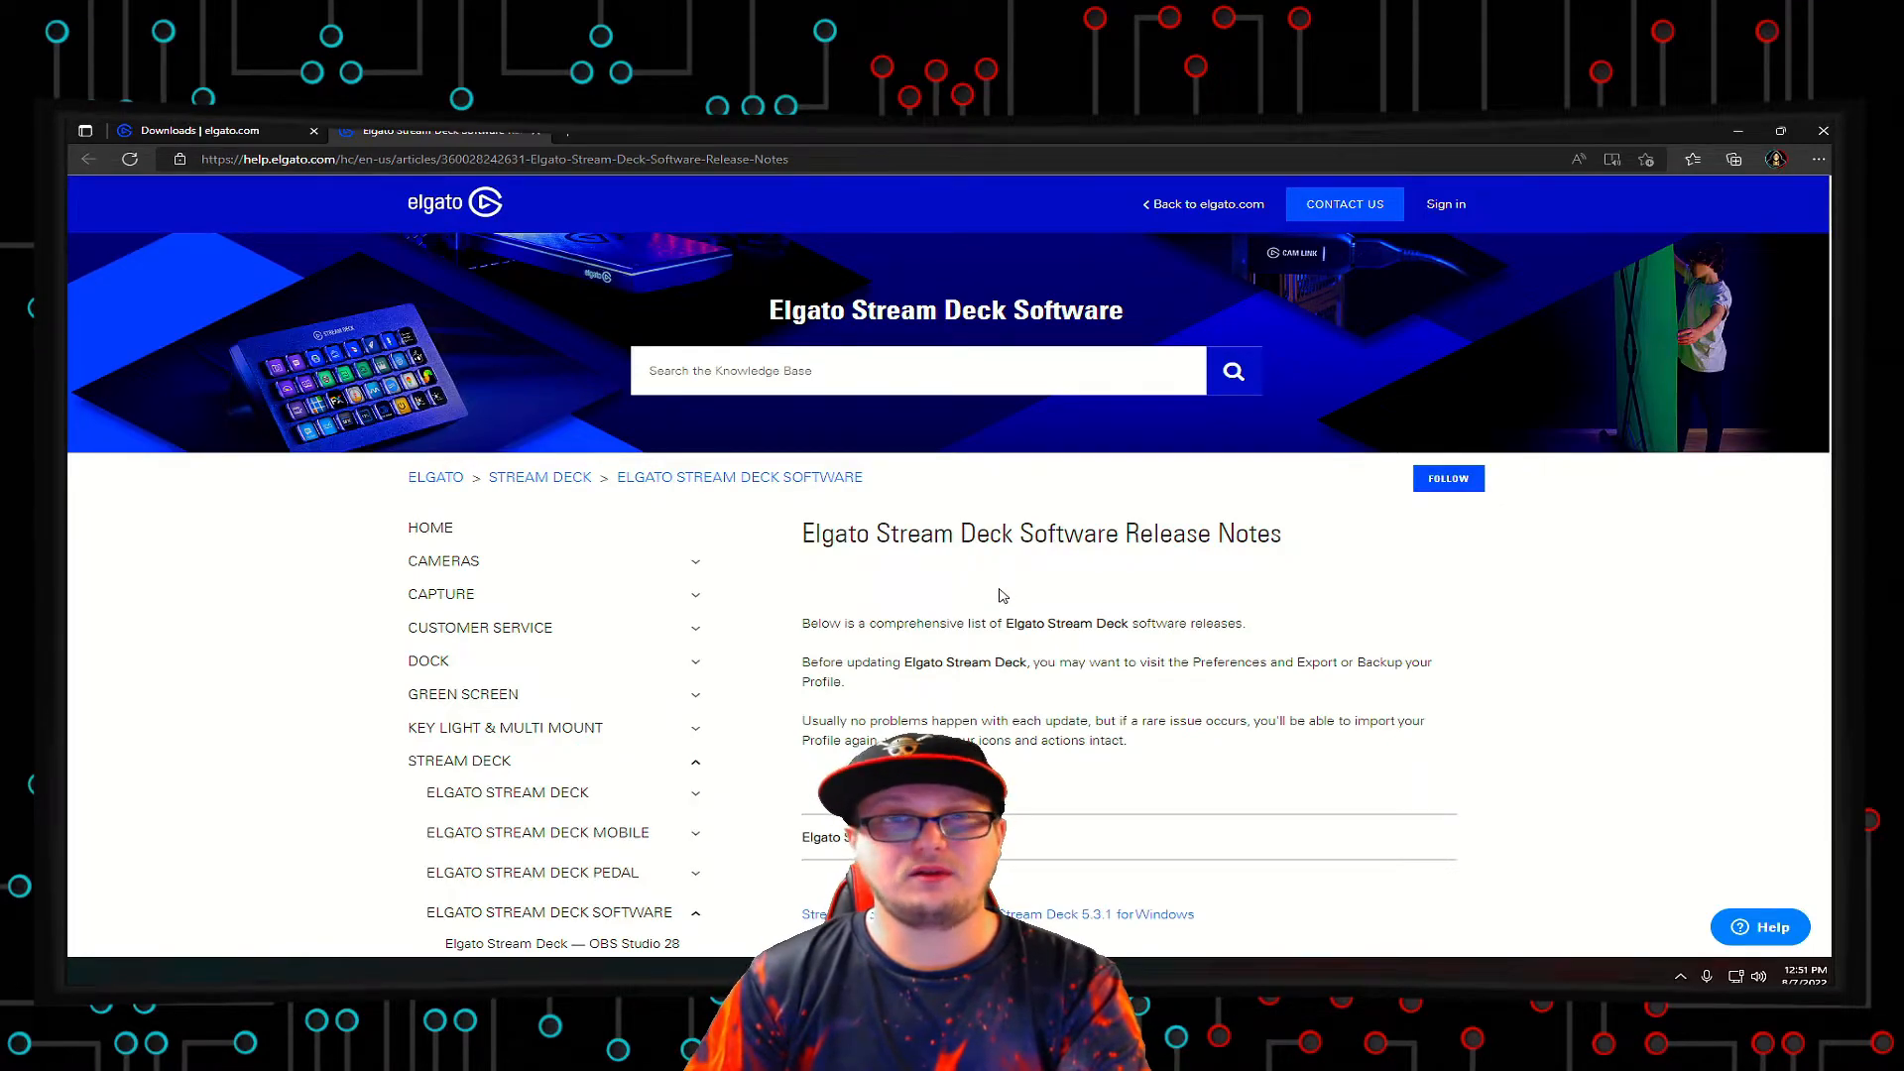
{"action": "scroll", "scroll_direction": "down", "scroll_amount": 3}
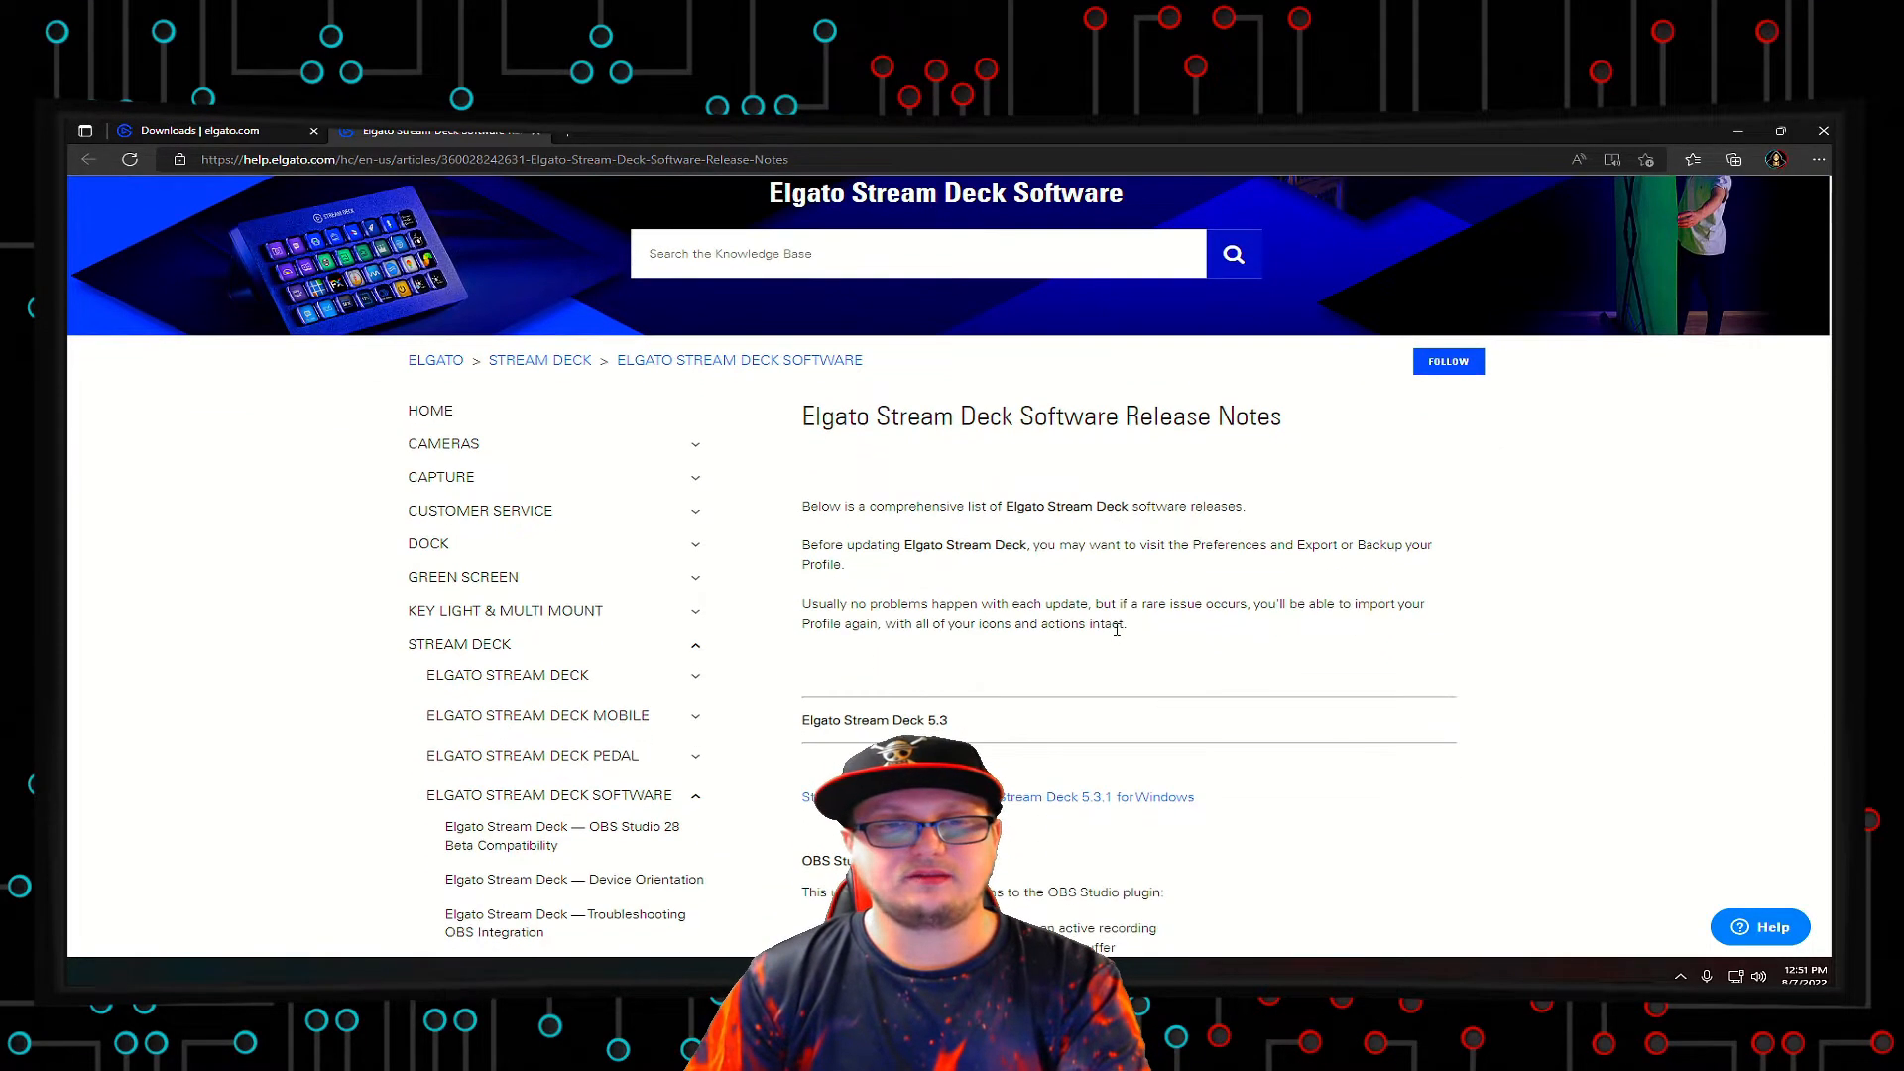